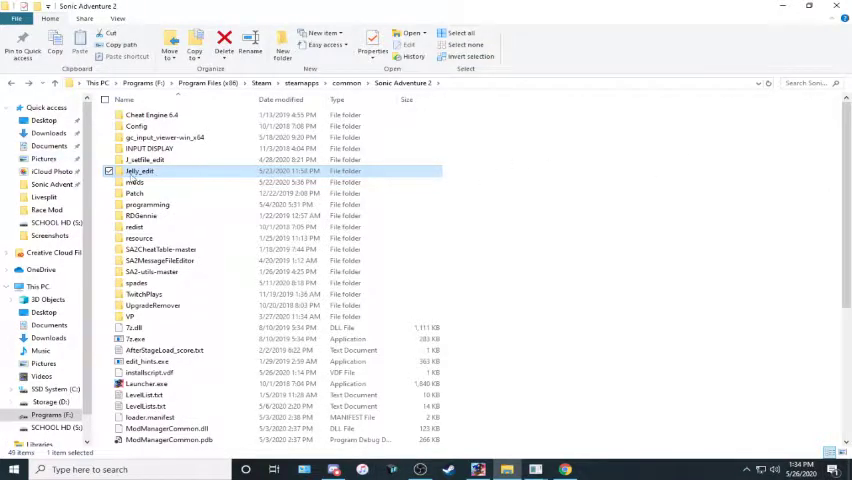
Step: Open the Jelly_edit folder and run SA2LevelEditor.exe
{"action": "double_click", "coordinate": [140, 171]}
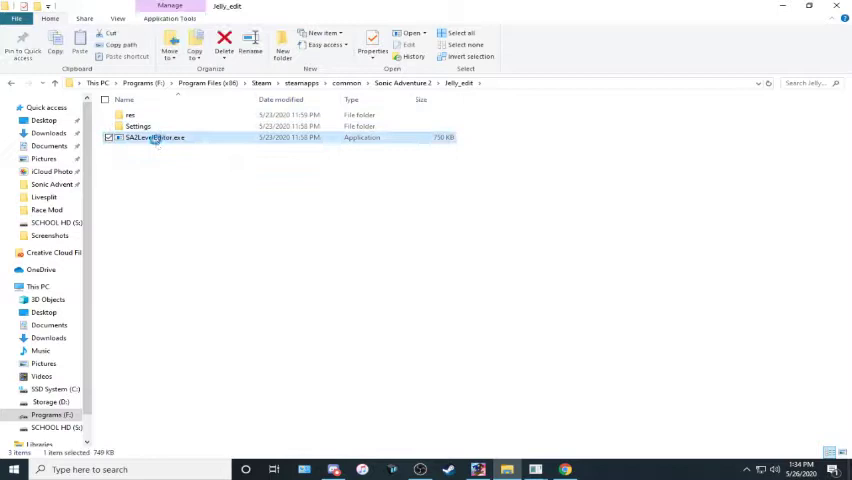
{"action": "double_click", "coordinate": [152, 137]}
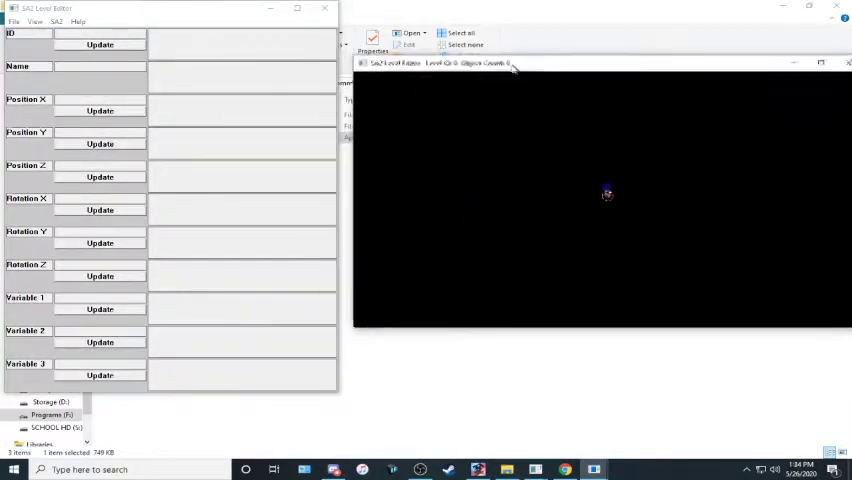
Step: Load objects from SET files, discarding unsaved progress, selecting set0022_s.bin and set0022_u.bin
{"action": "left_click", "coordinate": [14, 21]}
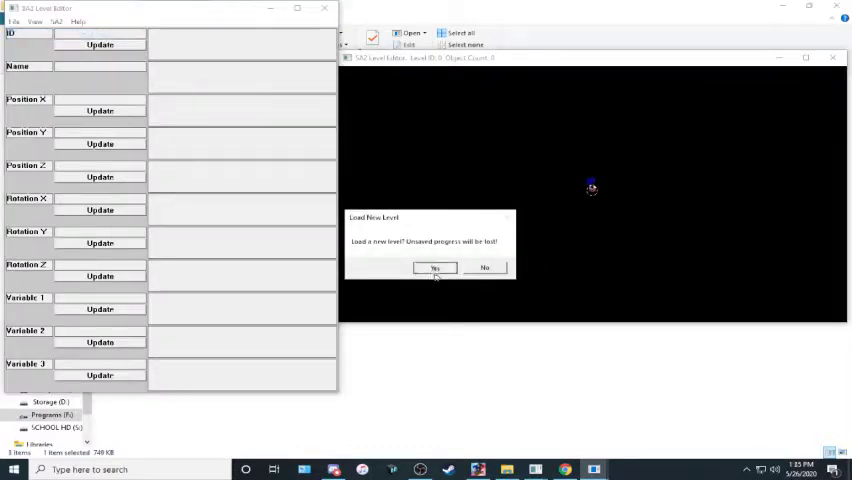
{"action": "left_click", "coordinate": [435, 267]}
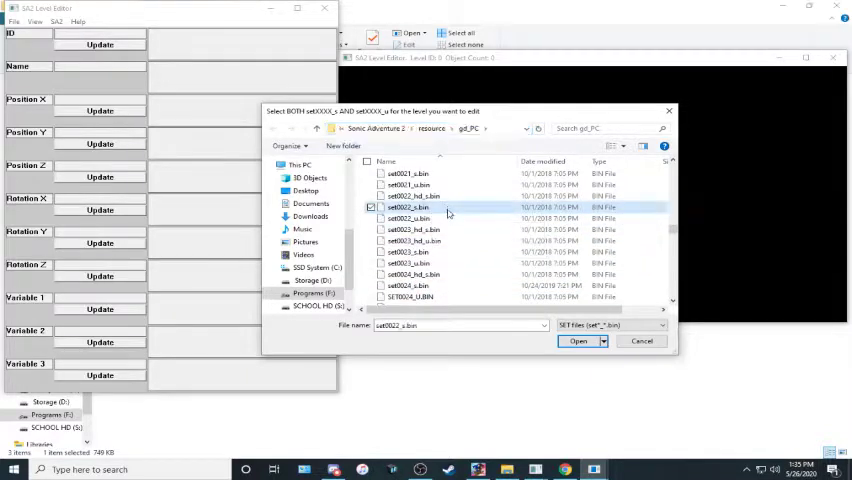
{"action": "left_click", "coordinate": [410, 218]}
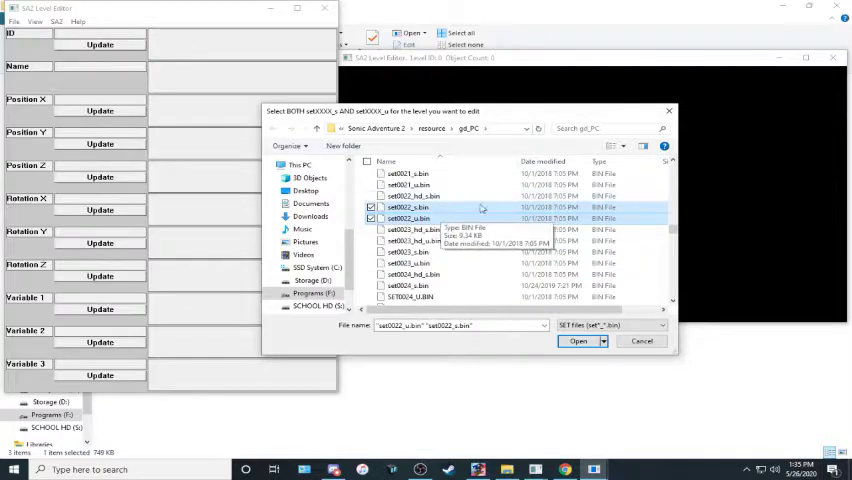
{"action": "left_click", "coordinate": [578, 341]}
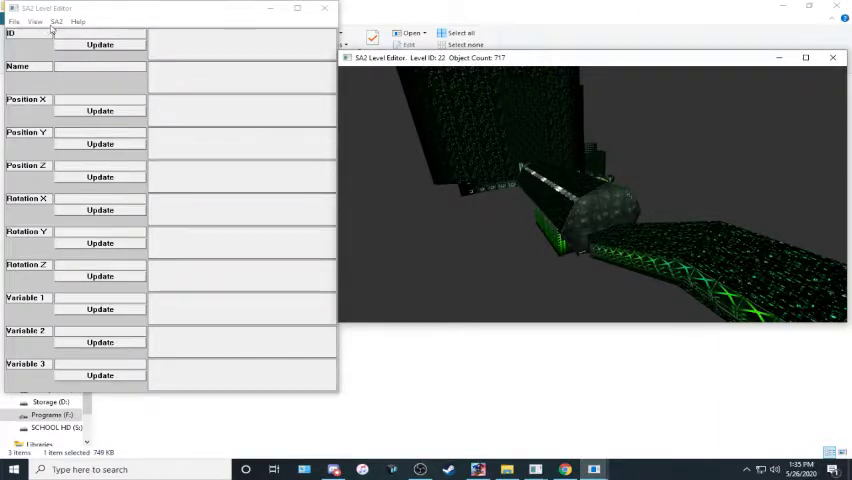
Step: Enable Follow SA2 in Real Time and shrink the 3D view window beside the game
{"action": "left_click", "coordinate": [56, 21]}
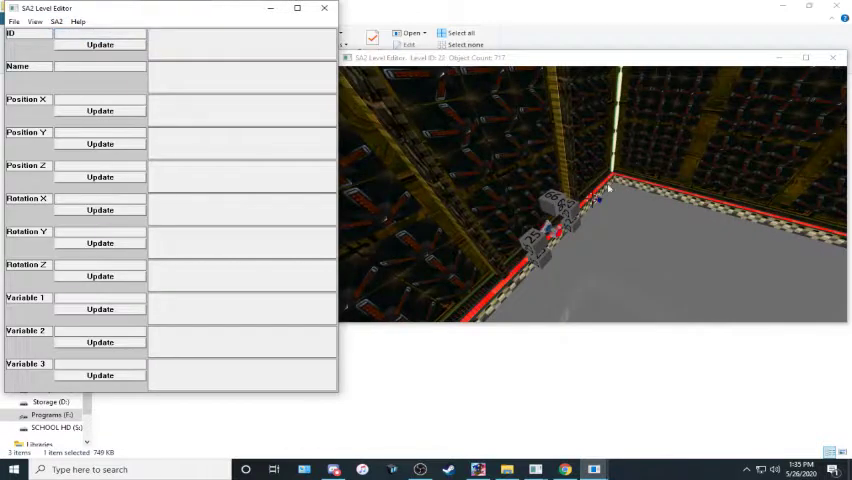
{"action": "mouse_move", "coordinate": [672, 144]}
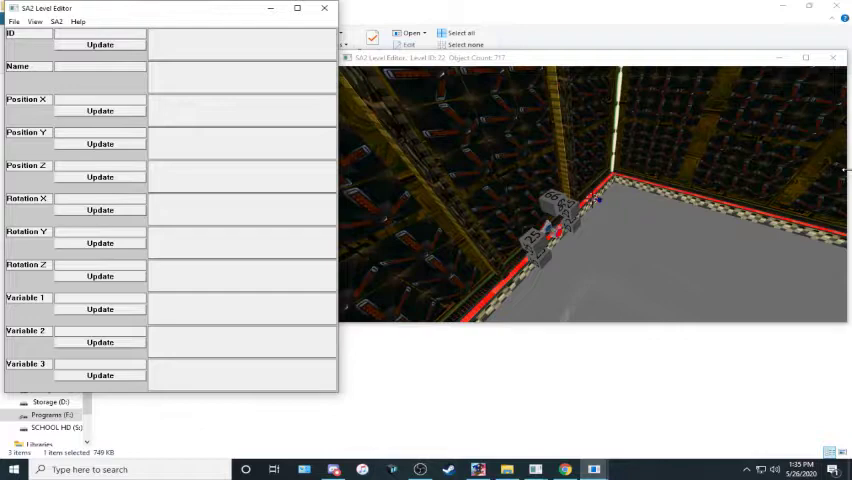
{"action": "left_click_drag", "start_coordinate": [590, 57], "coordinate": [727, 33]}
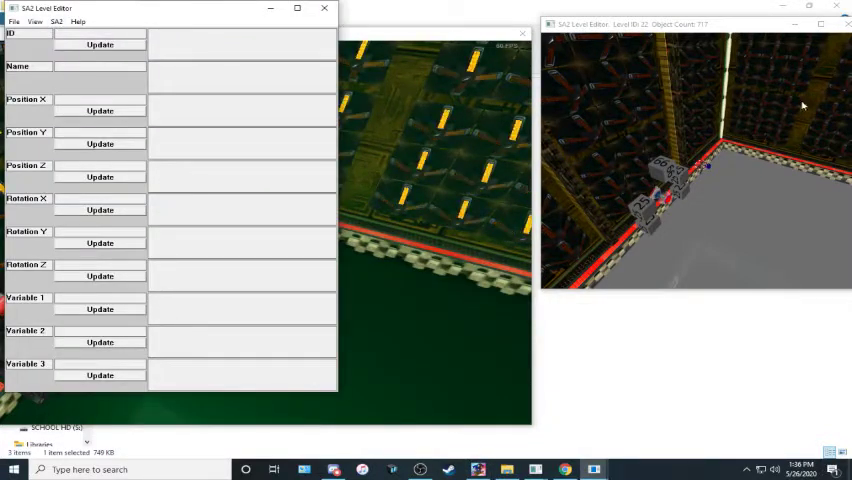
Step: Turn on kill plane display from the menus, then open the SA2 menu
{"action": "left_click", "coordinate": [14, 21]}
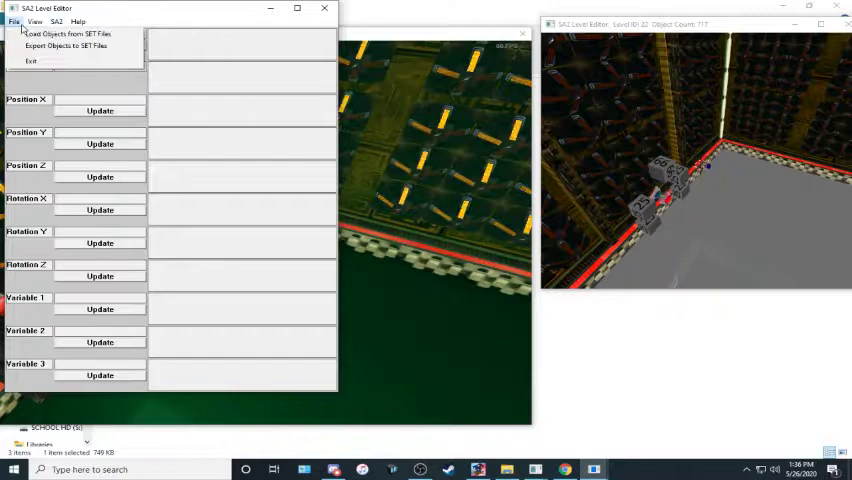
{"action": "left_click", "coordinate": [14, 21]}
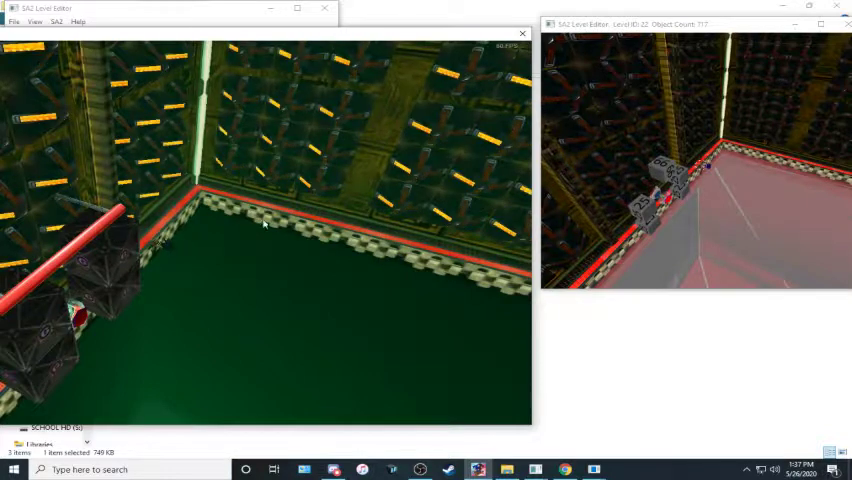
{"action": "left_click", "coordinate": [57, 21]}
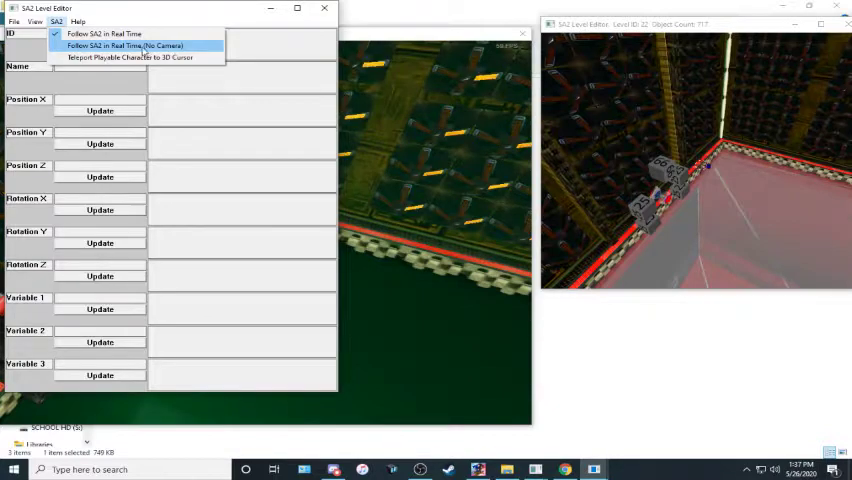
Step: Switch to Follow SA2 in Real Time (No Camera)
{"action": "left_click", "coordinate": [124, 46]}
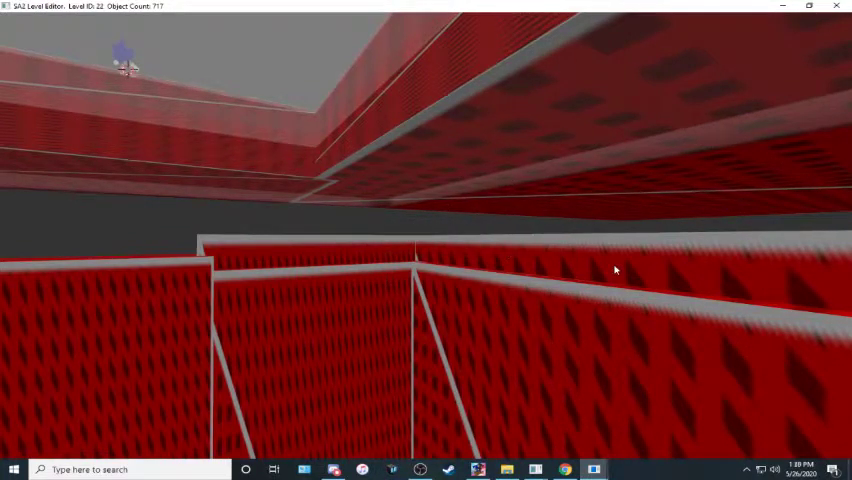
{"action": "mouse_move", "coordinate": [660, 275]}
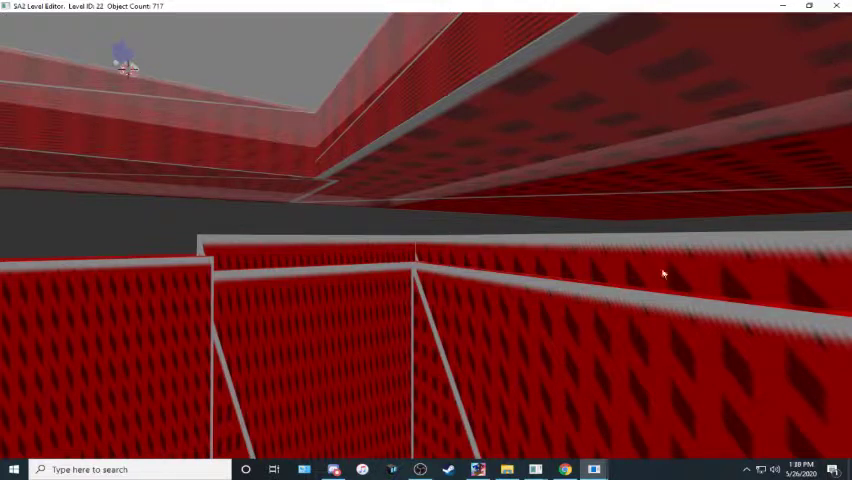
{"action": "mouse_move", "coordinate": [817, 238]}
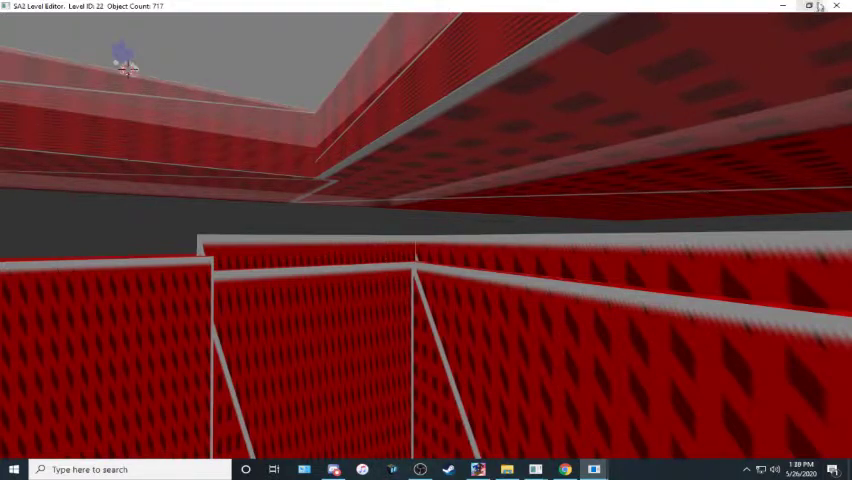
{"action": "mouse_move", "coordinate": [768, 39]}
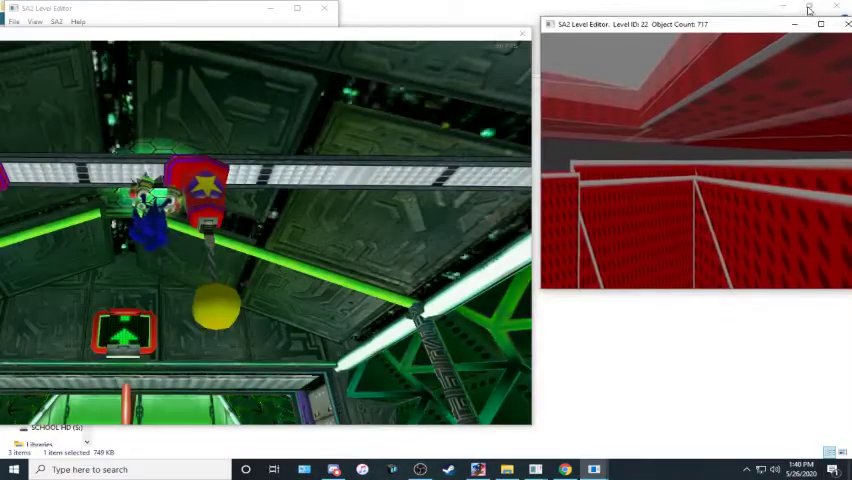
{"action": "mouse_move", "coordinate": [808, 9]}
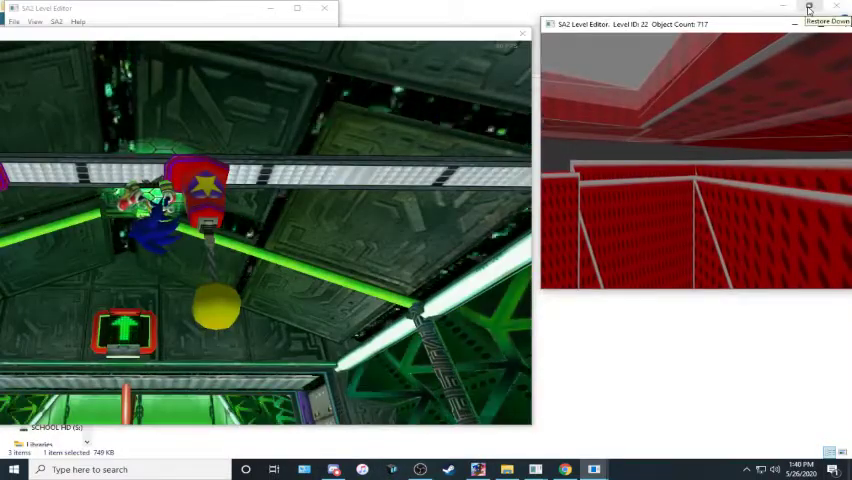